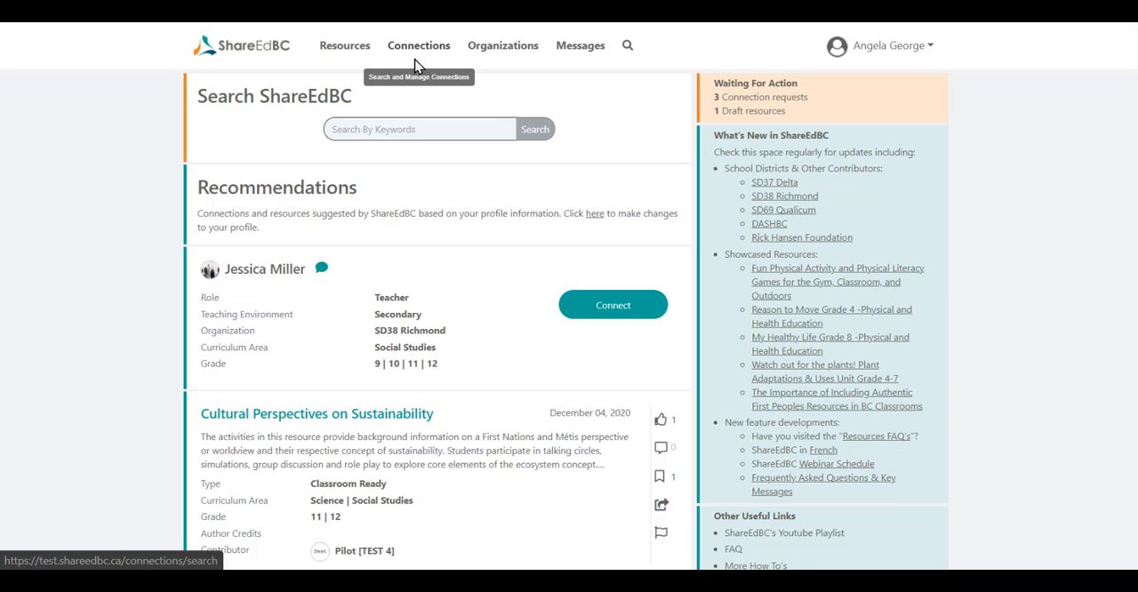
mouse_move(811, 118)
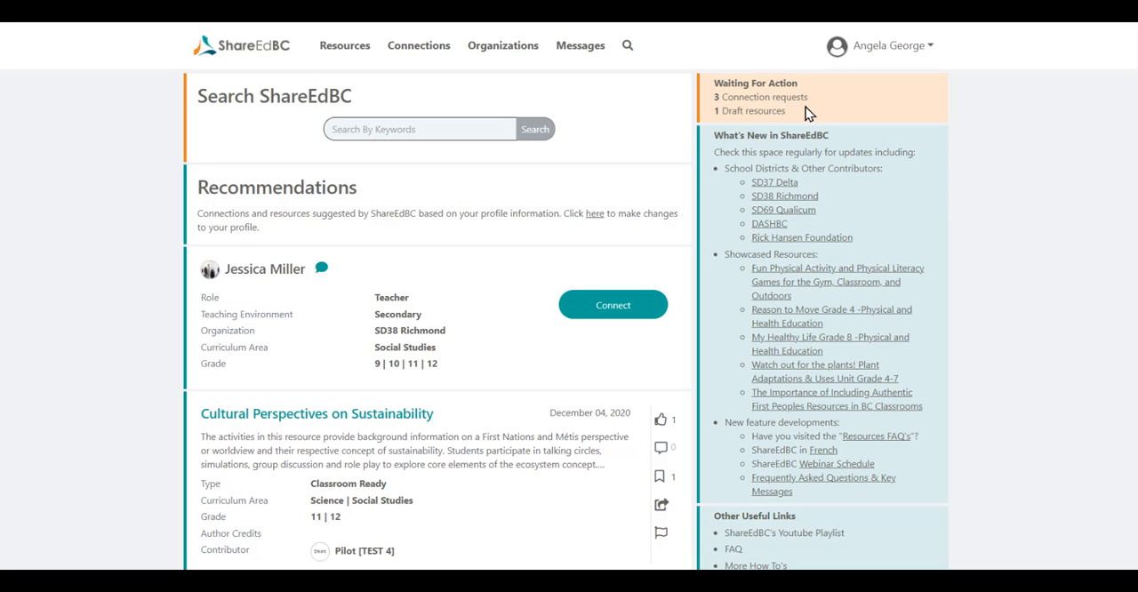
mouse_move(769, 96)
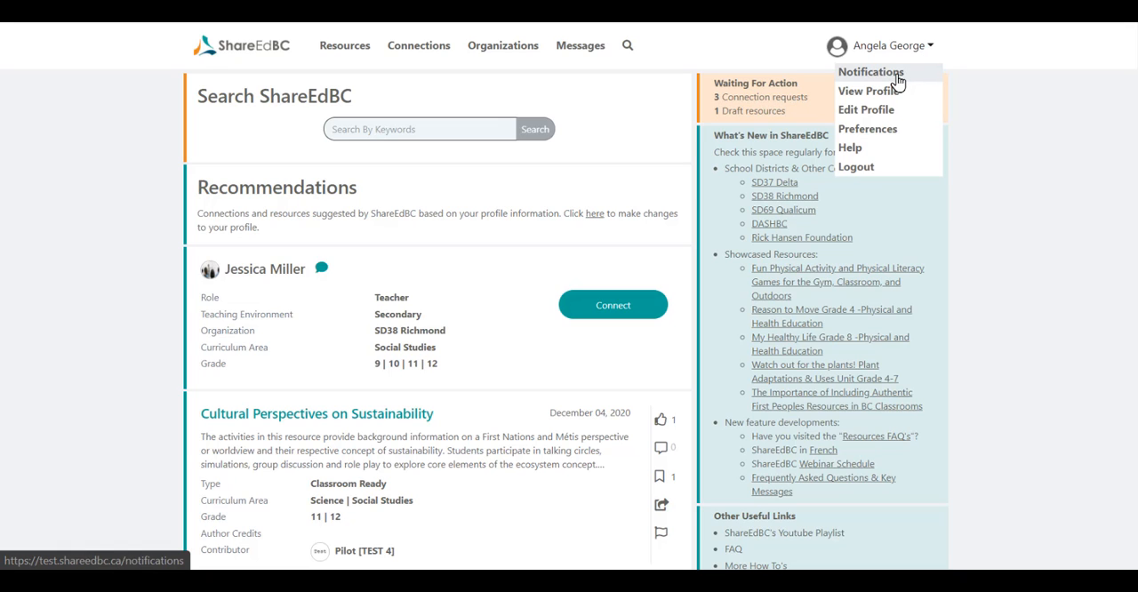
- Open the Notifications page from the profile name dropdown
click(870, 72)
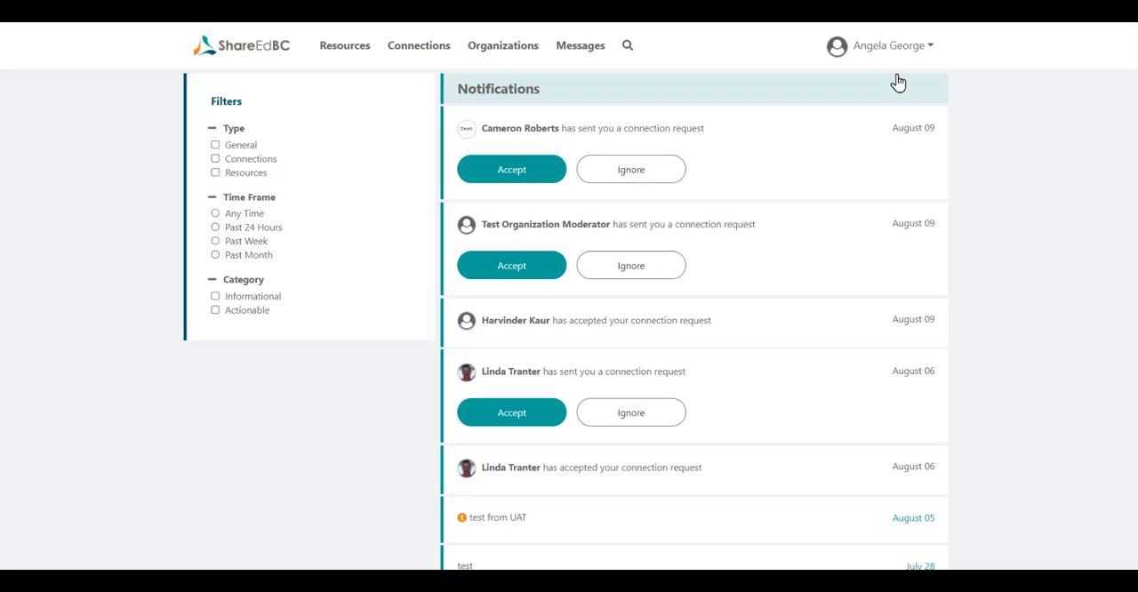
mouse_move(533, 377)
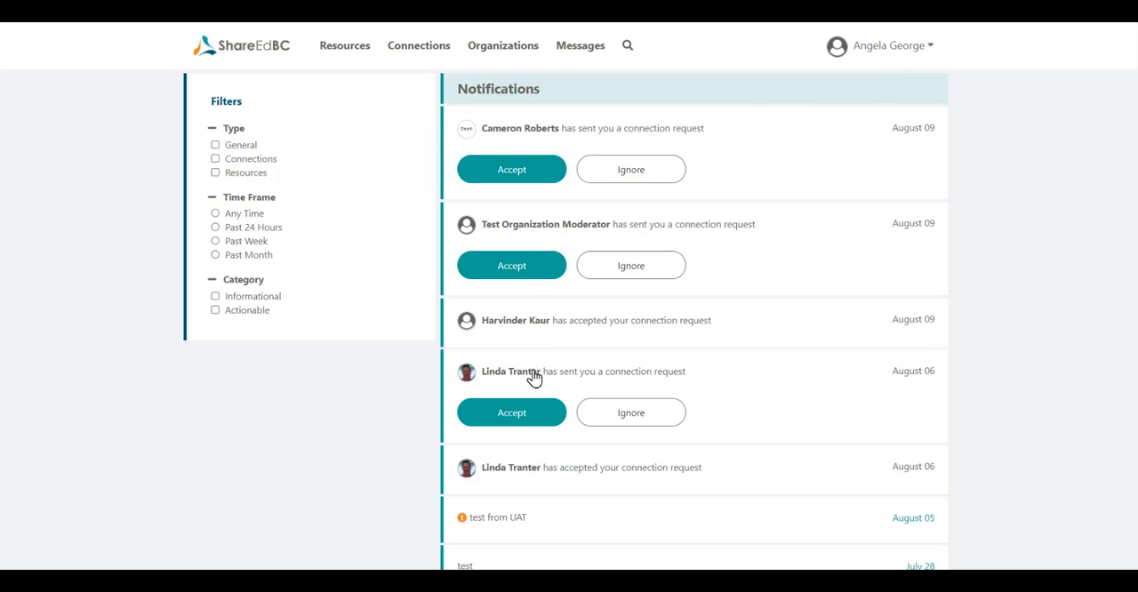
mouse_move(418, 47)
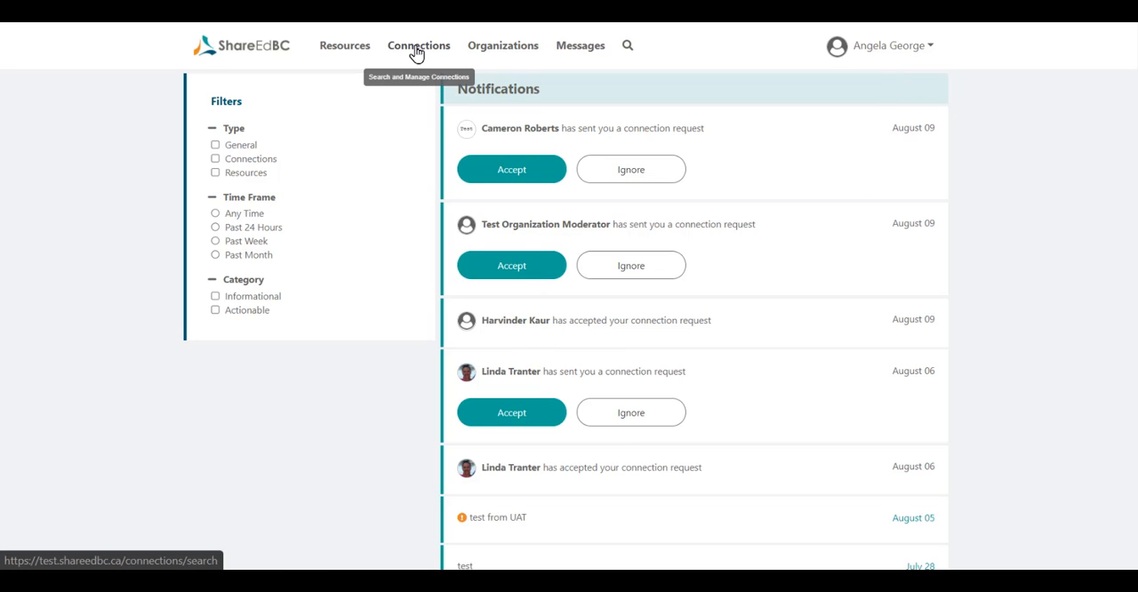
click(418, 46)
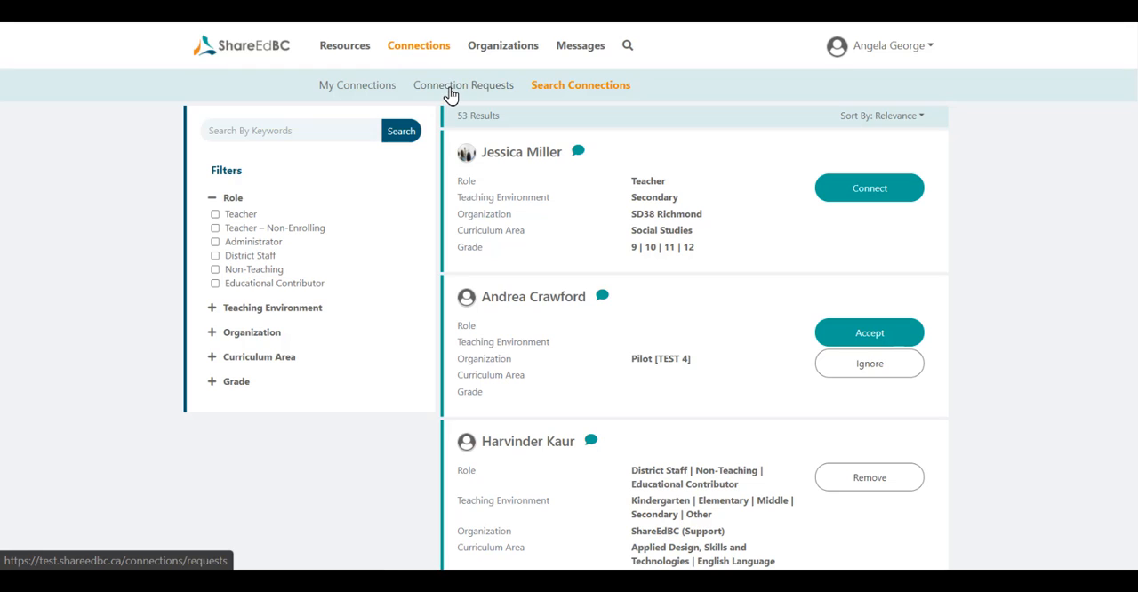
click(462, 86)
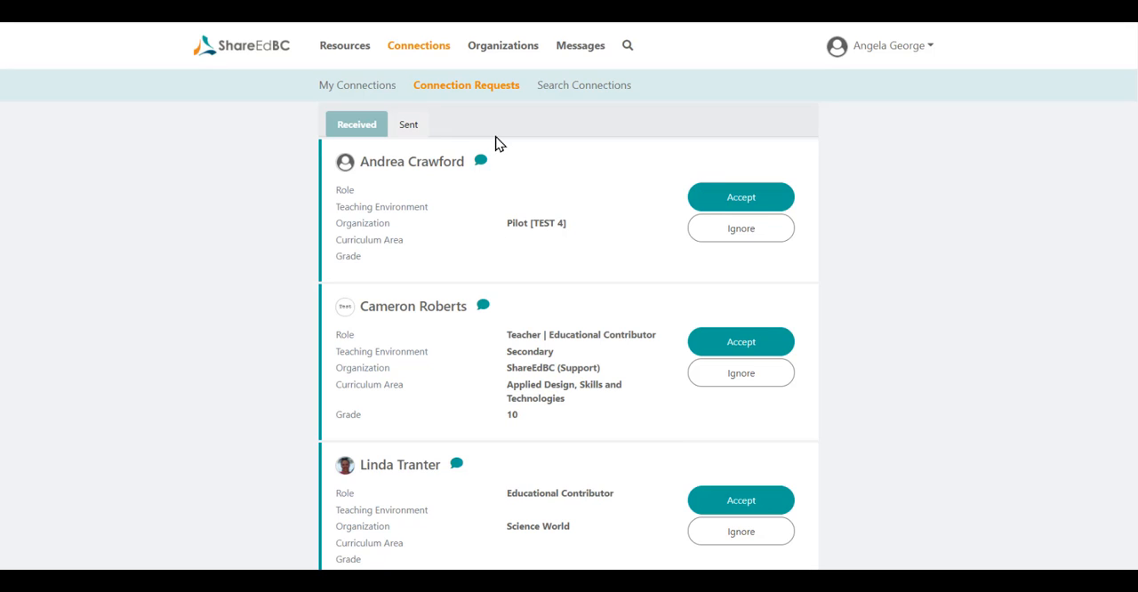
mouse_move(644, 239)
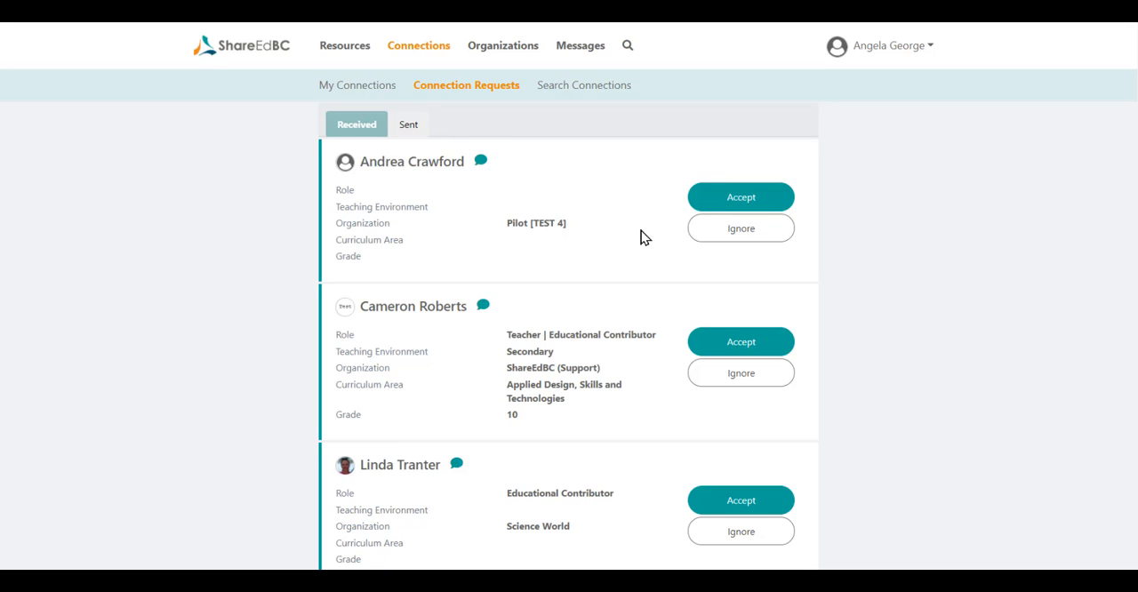
mouse_move(642, 249)
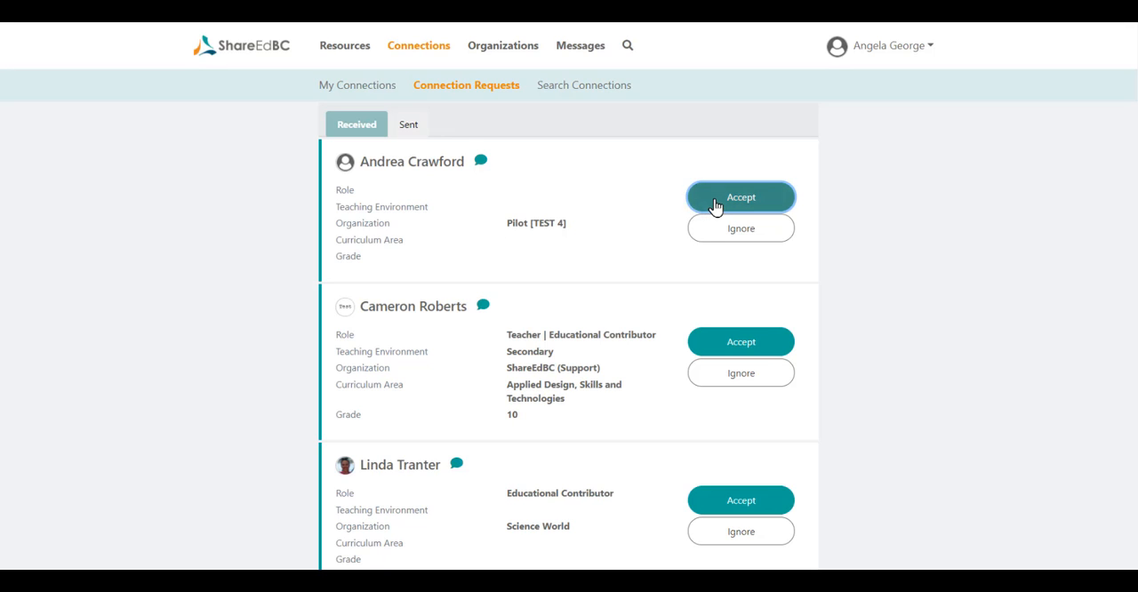
click(739, 196)
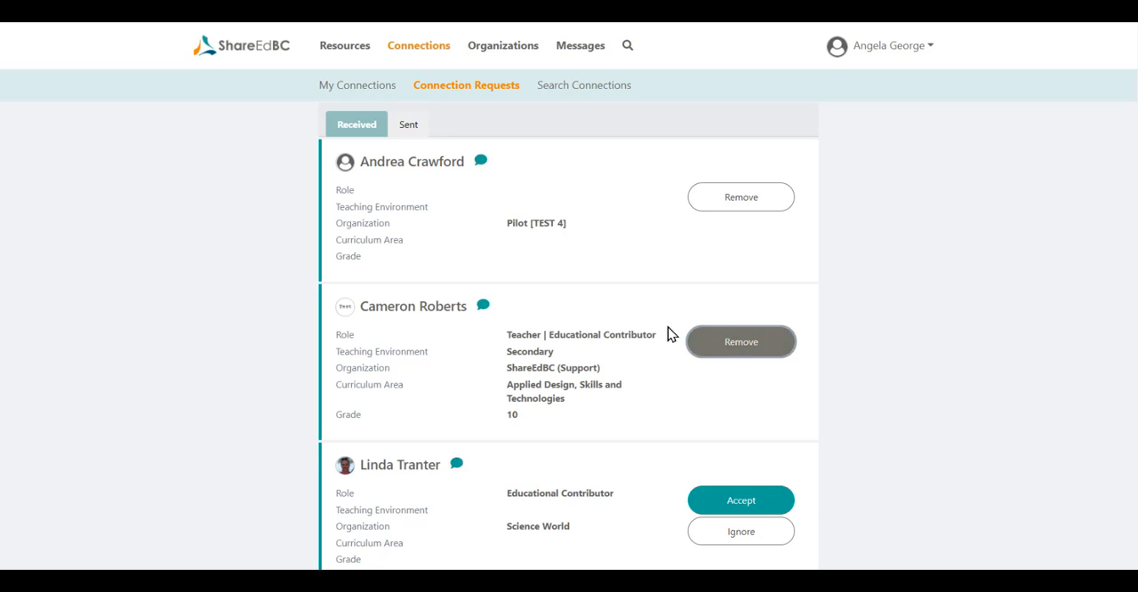
scroll(down, 3)
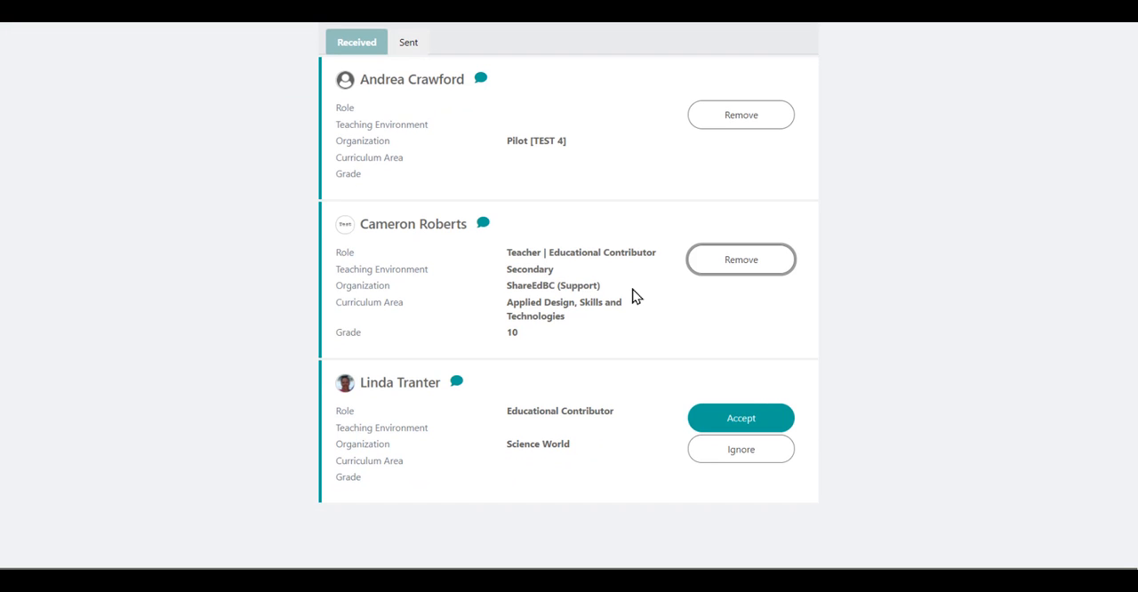
mouse_move(648, 399)
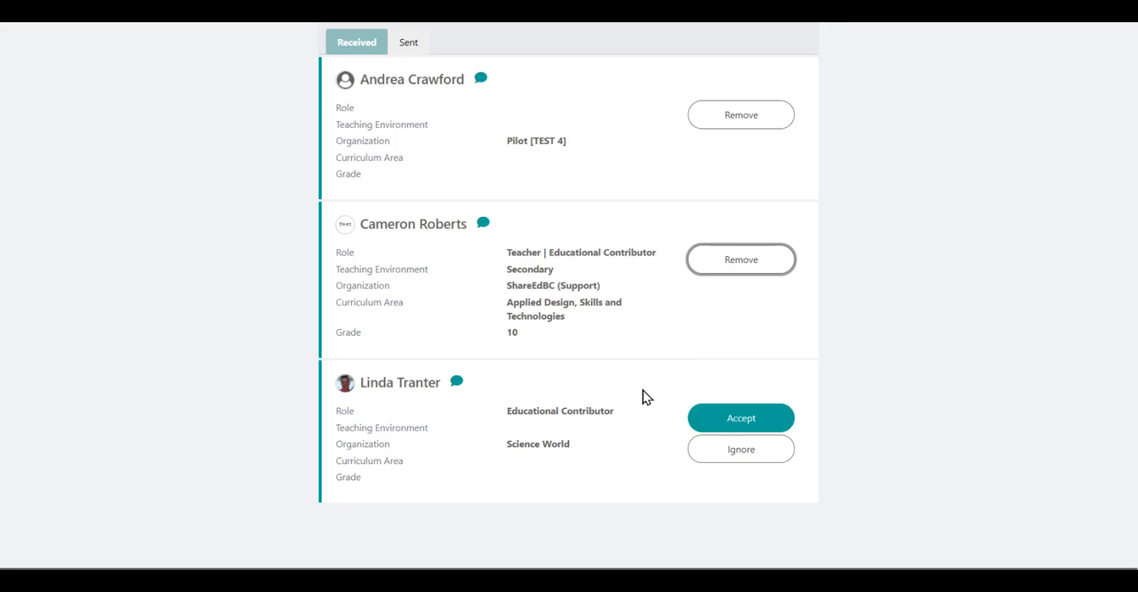
mouse_move(409, 45)
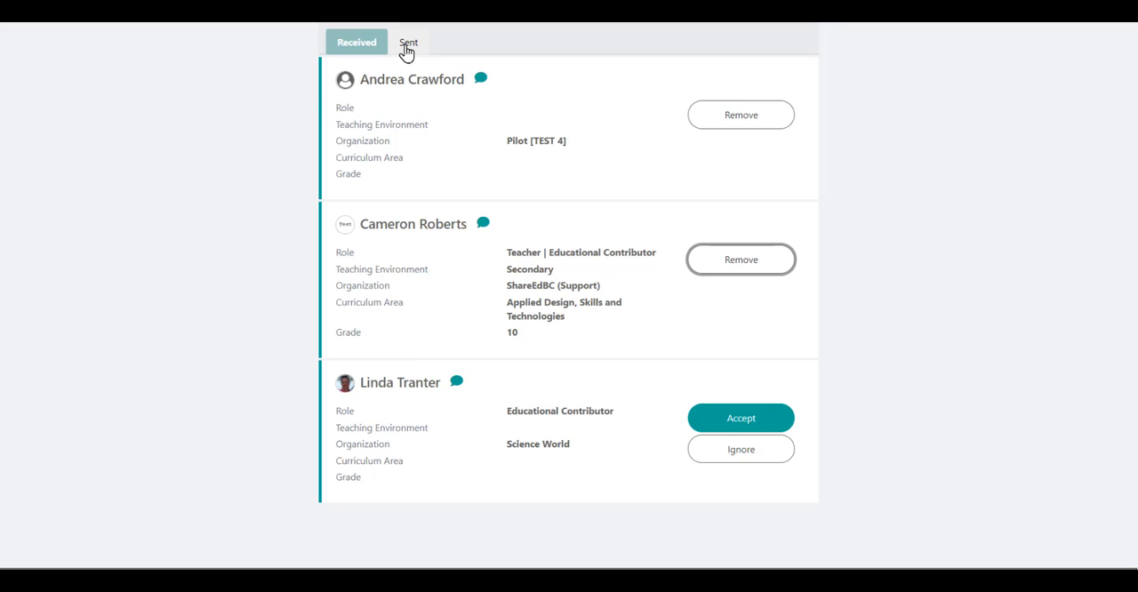
click(407, 43)
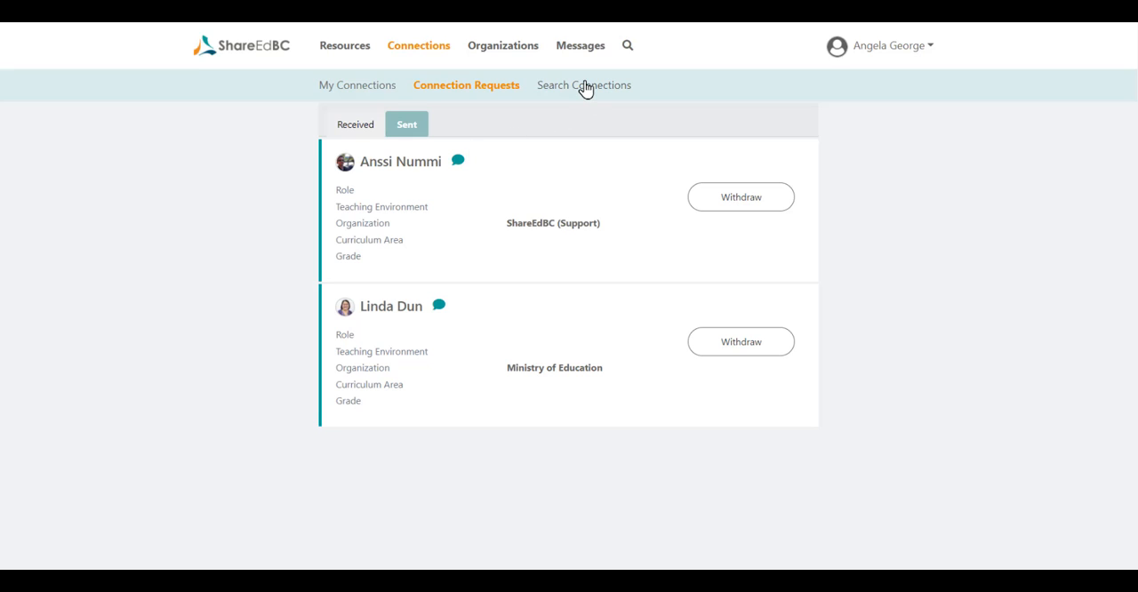
- Show the Search Connections results listing 53 people with their filters
click(583, 85)
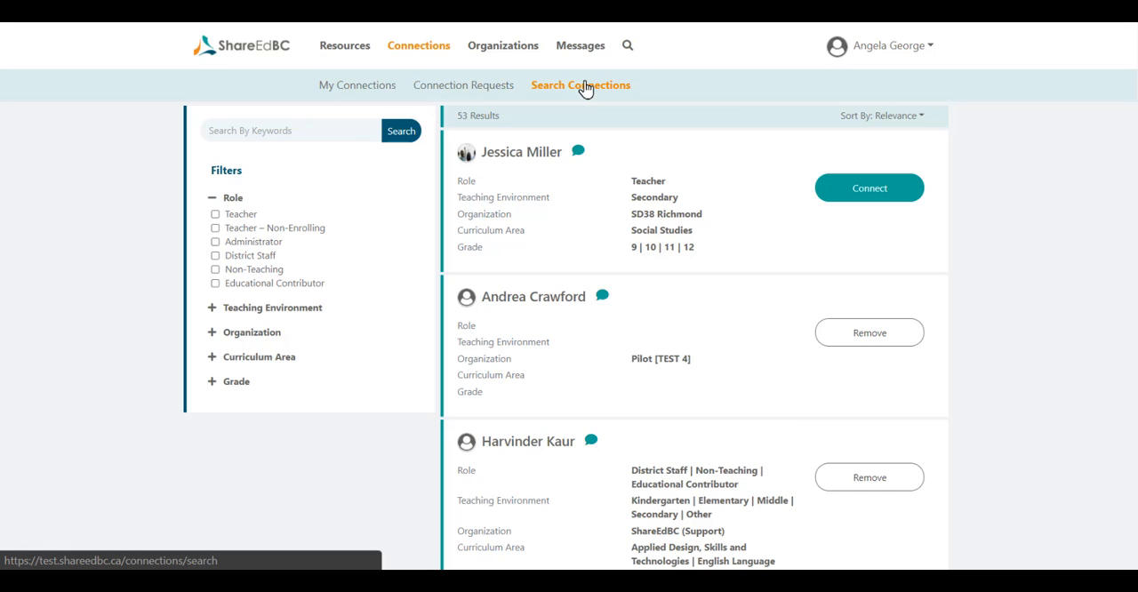
mouse_move(455, 99)
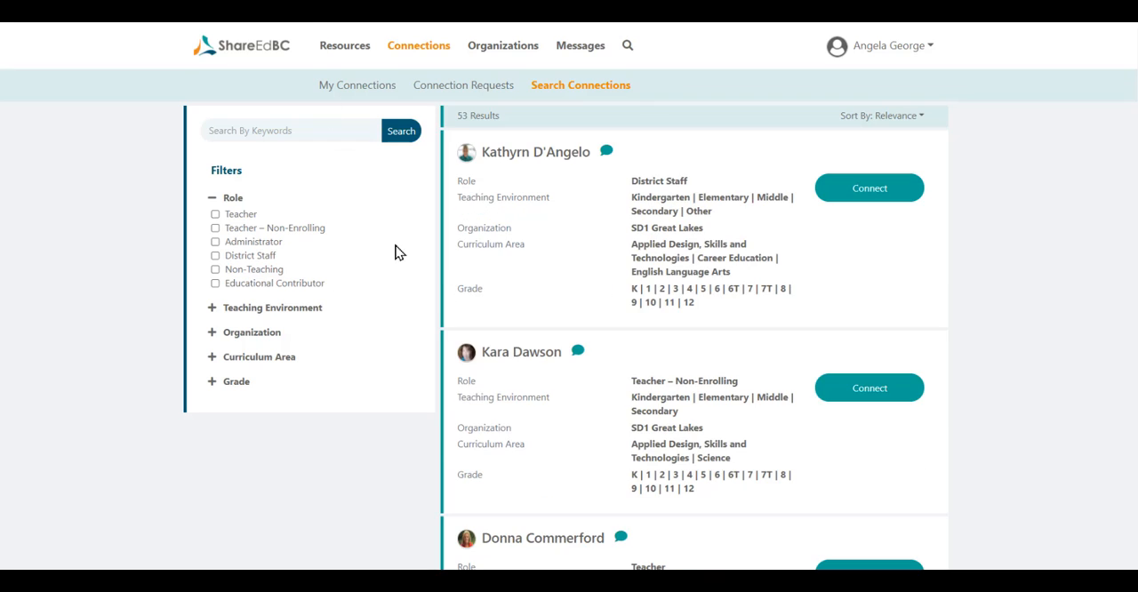
mouse_move(384, 231)
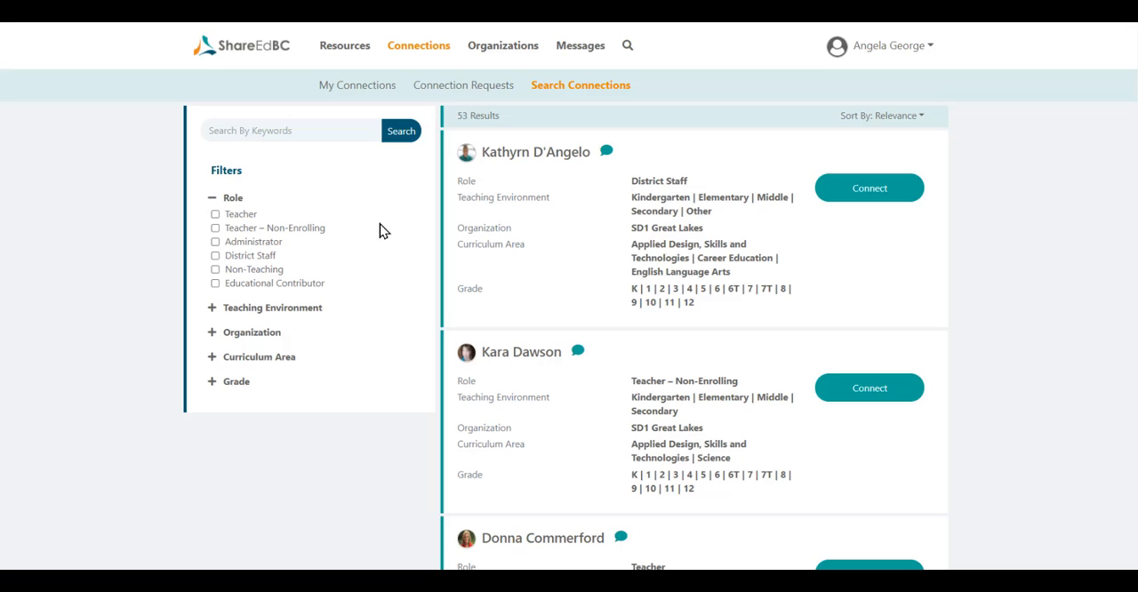
mouse_move(369, 256)
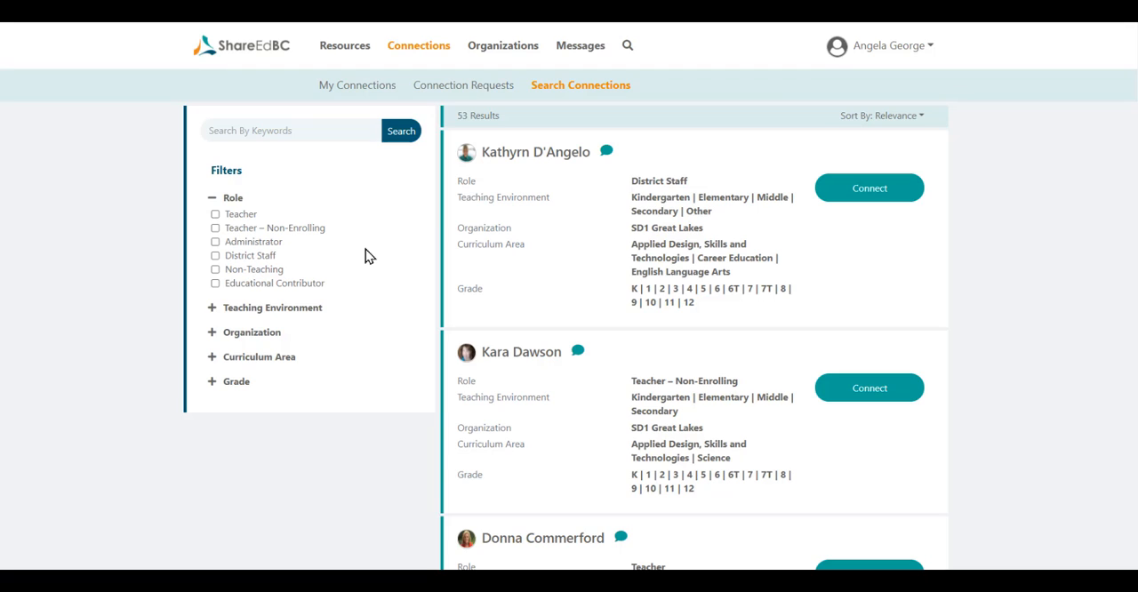
mouse_move(825, 229)
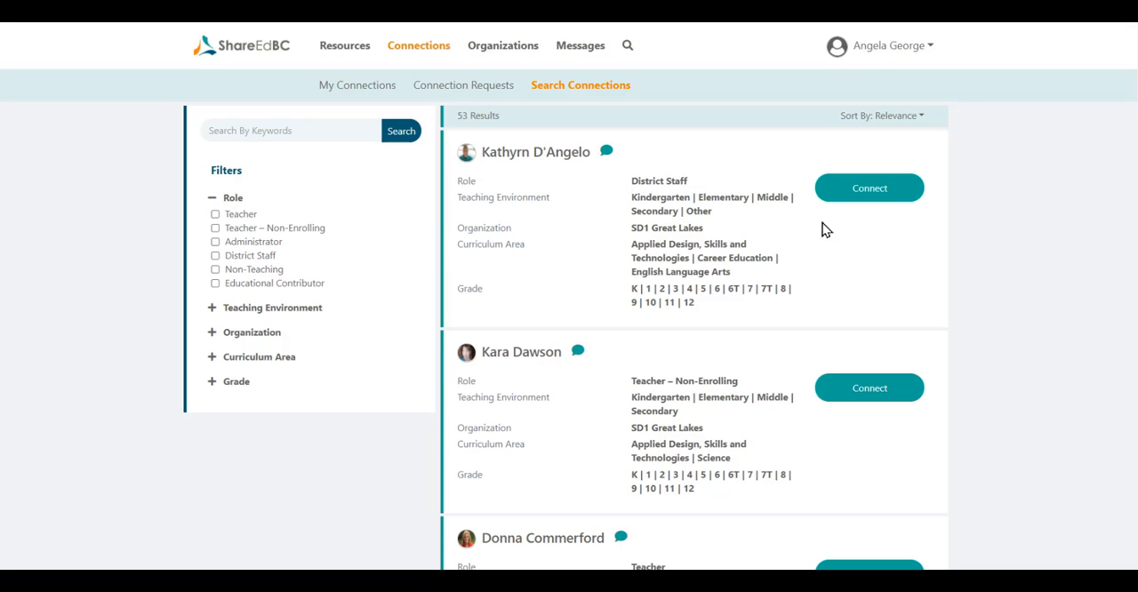
click(868, 188)
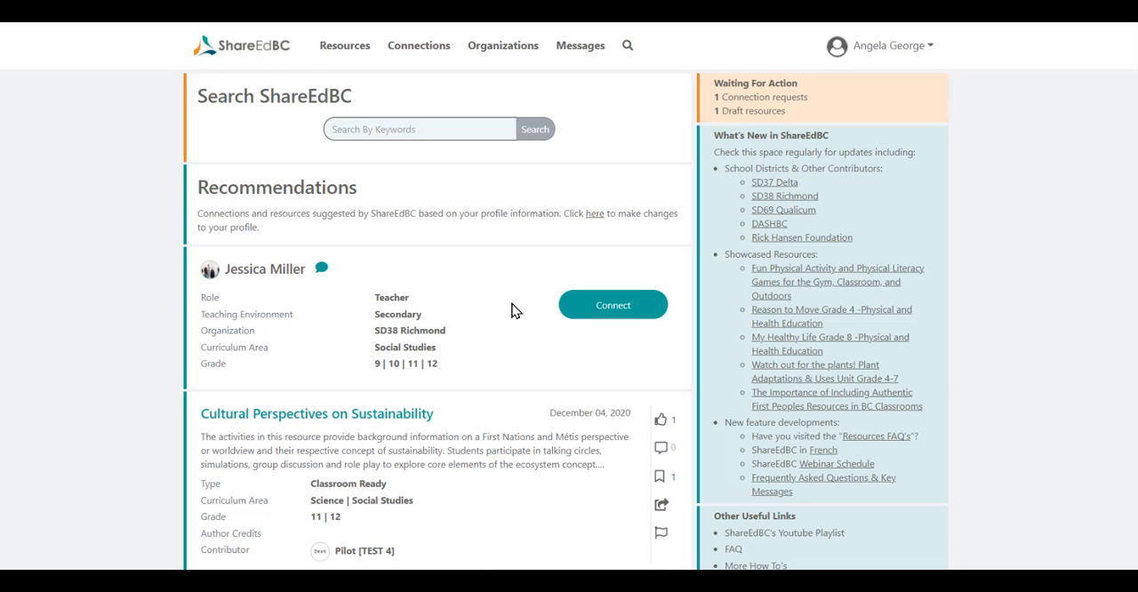
scroll(down, 3)
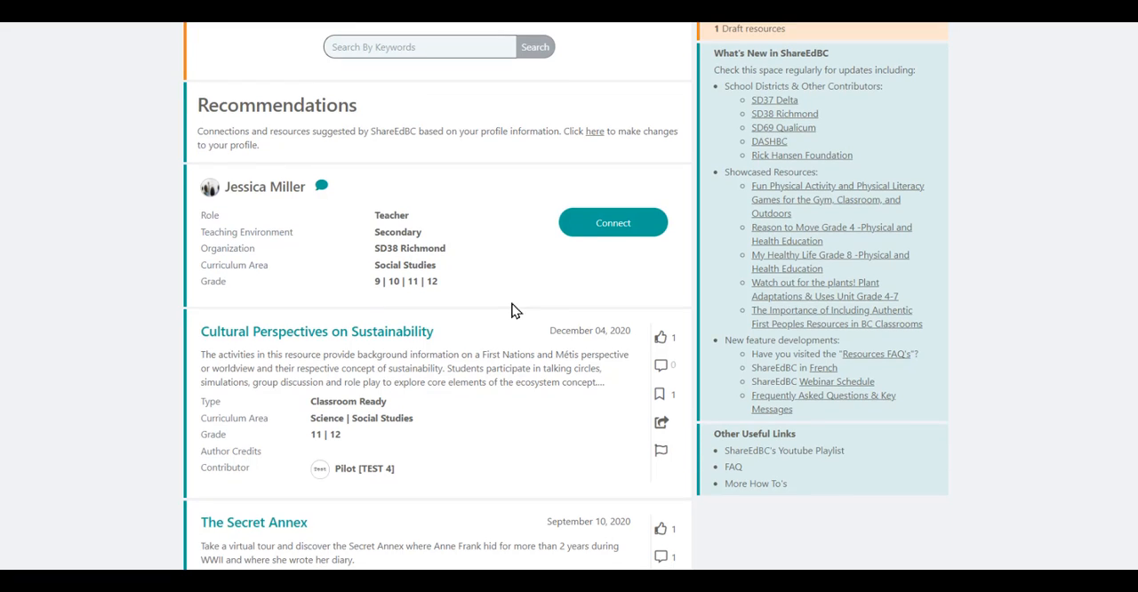
scroll(down, 3)
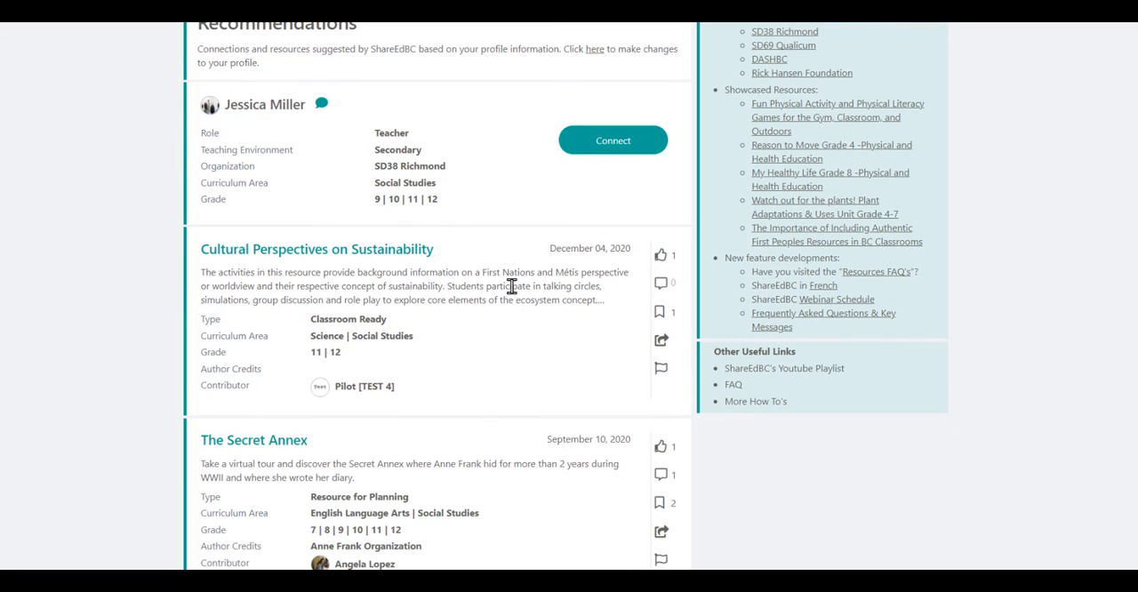
mouse_move(520, 242)
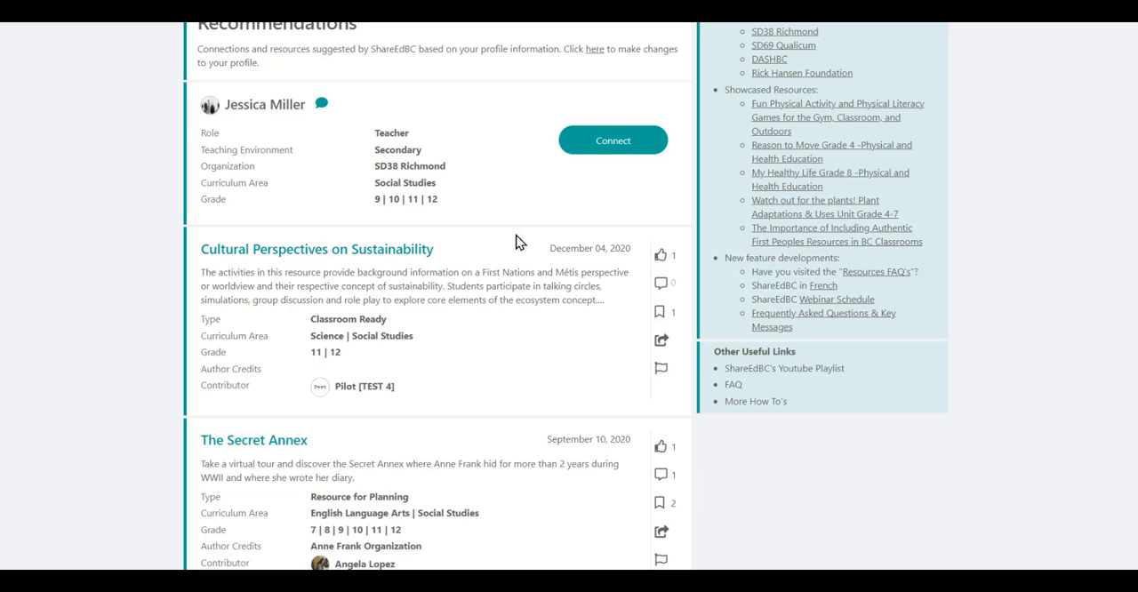
mouse_move(612, 140)
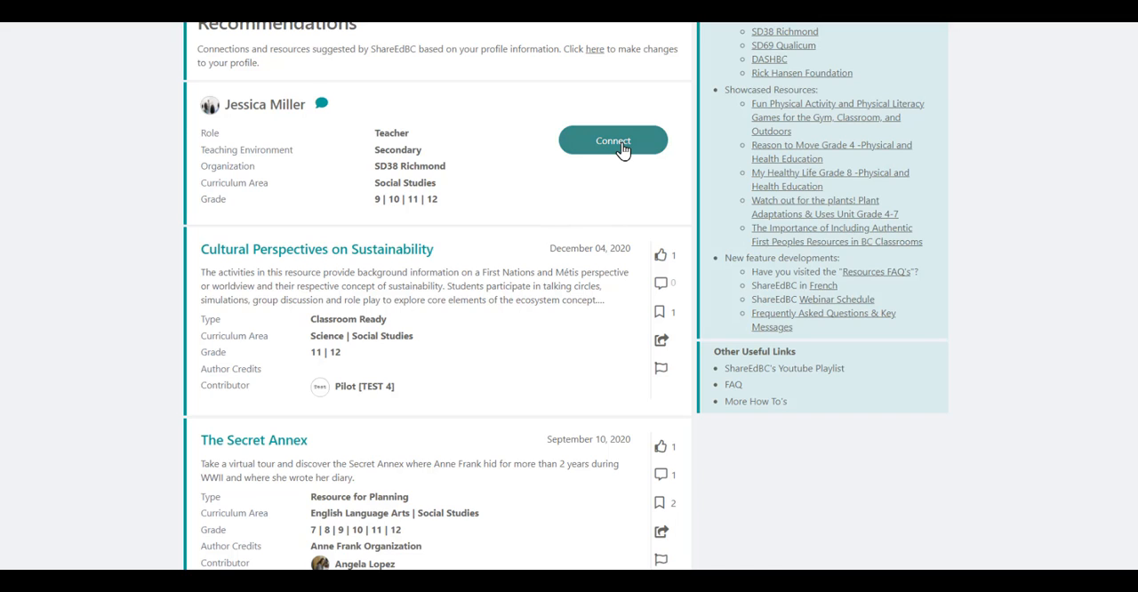
click(612, 141)
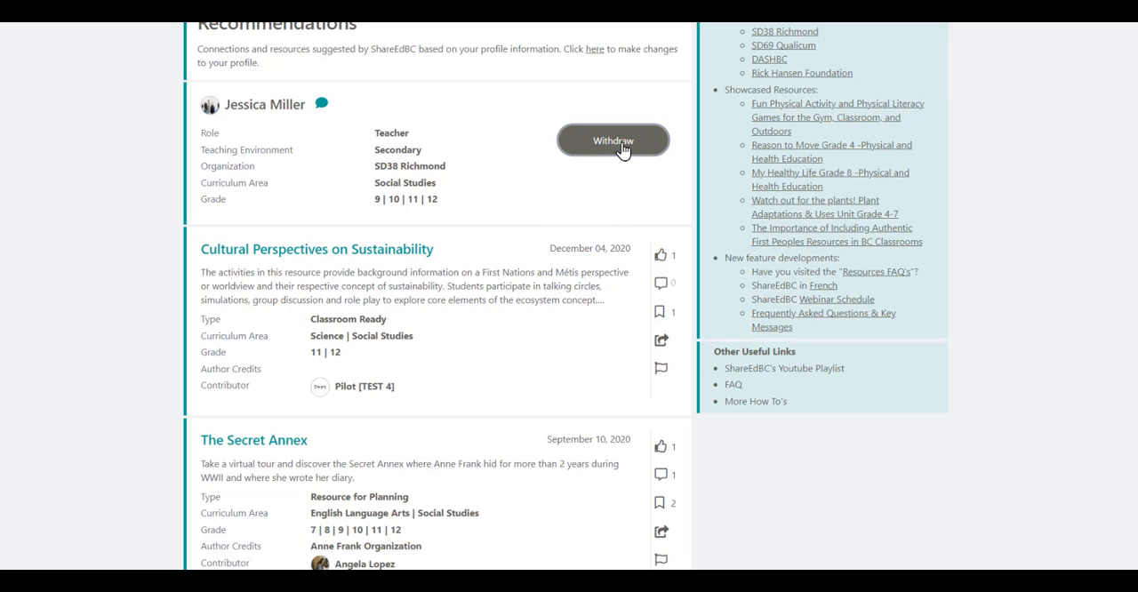
mouse_move(524, 196)
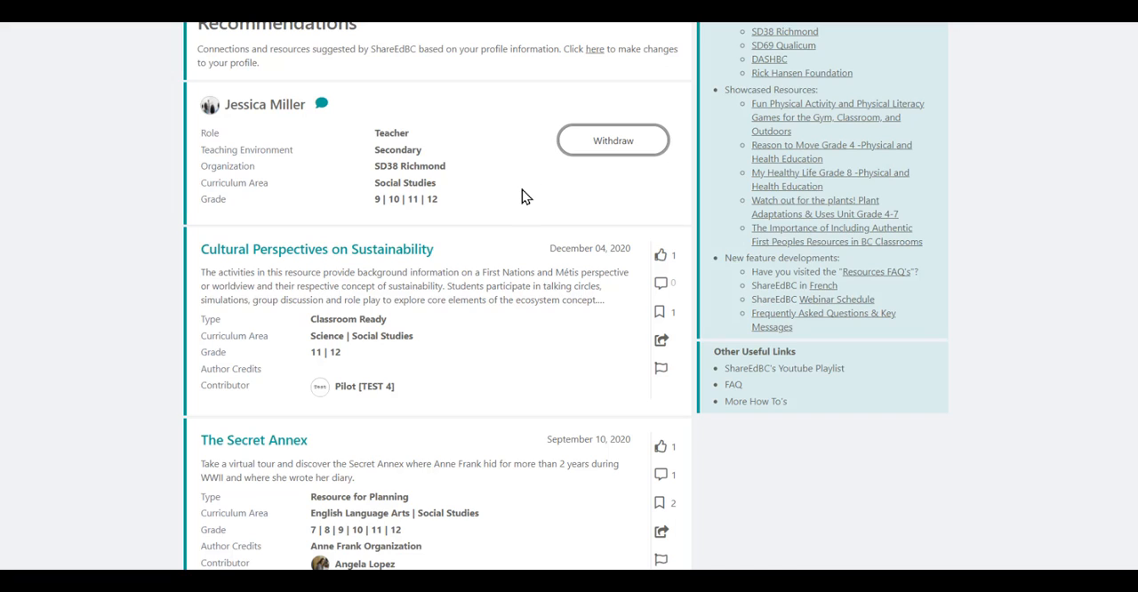
mouse_move(512, 188)
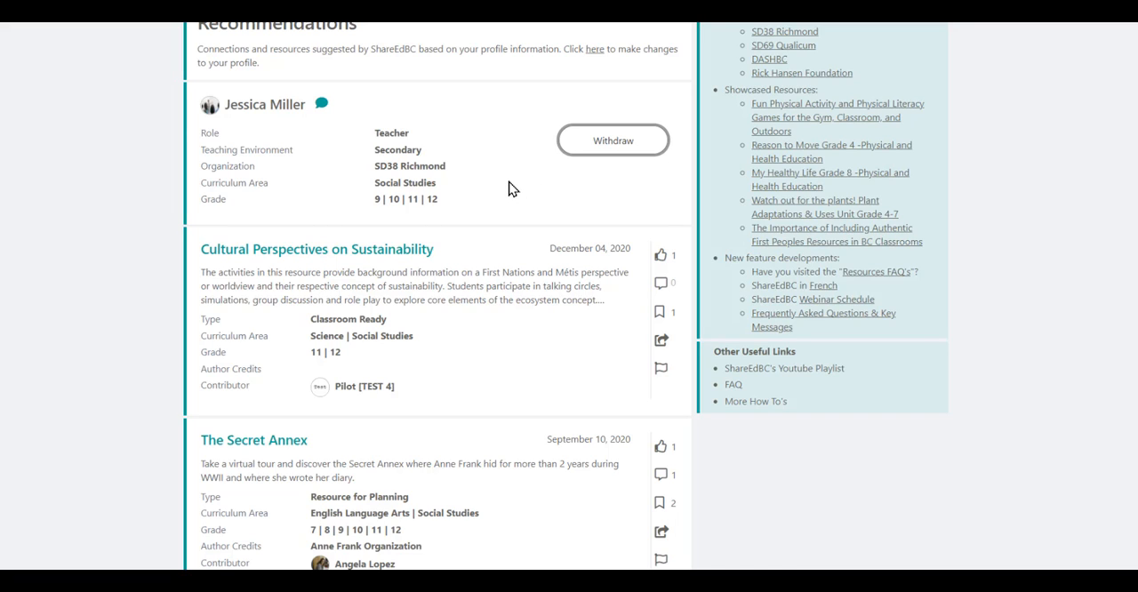